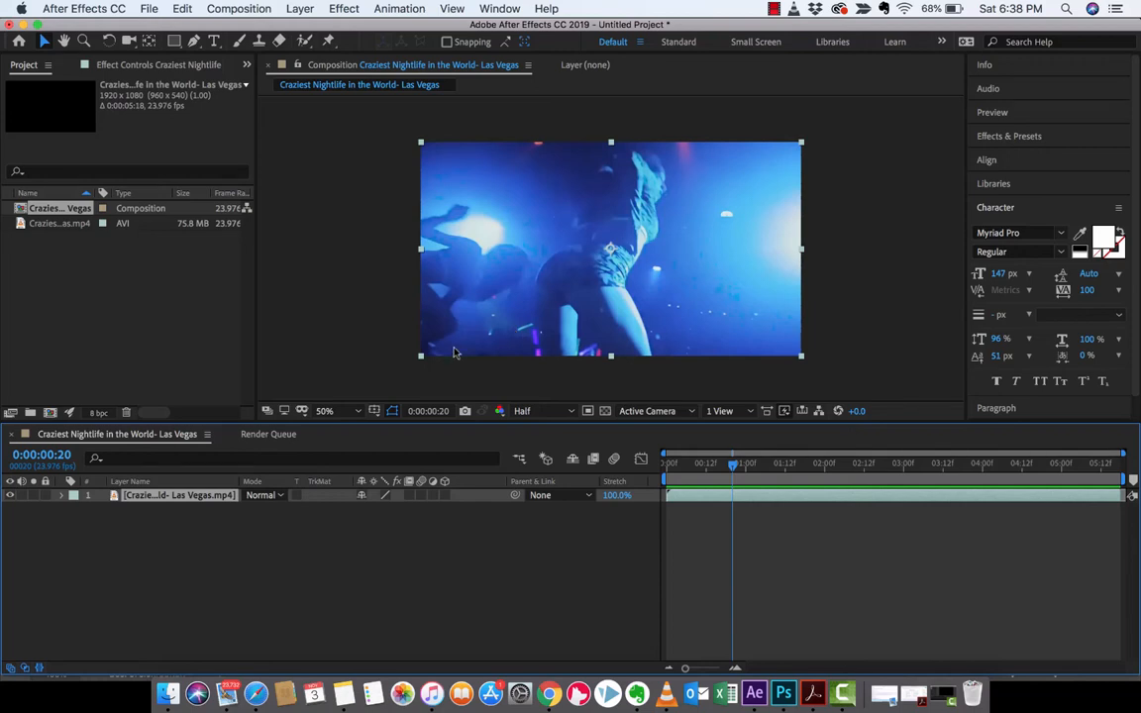
{"action": "mouse_move", "coordinate": [378, 358]}
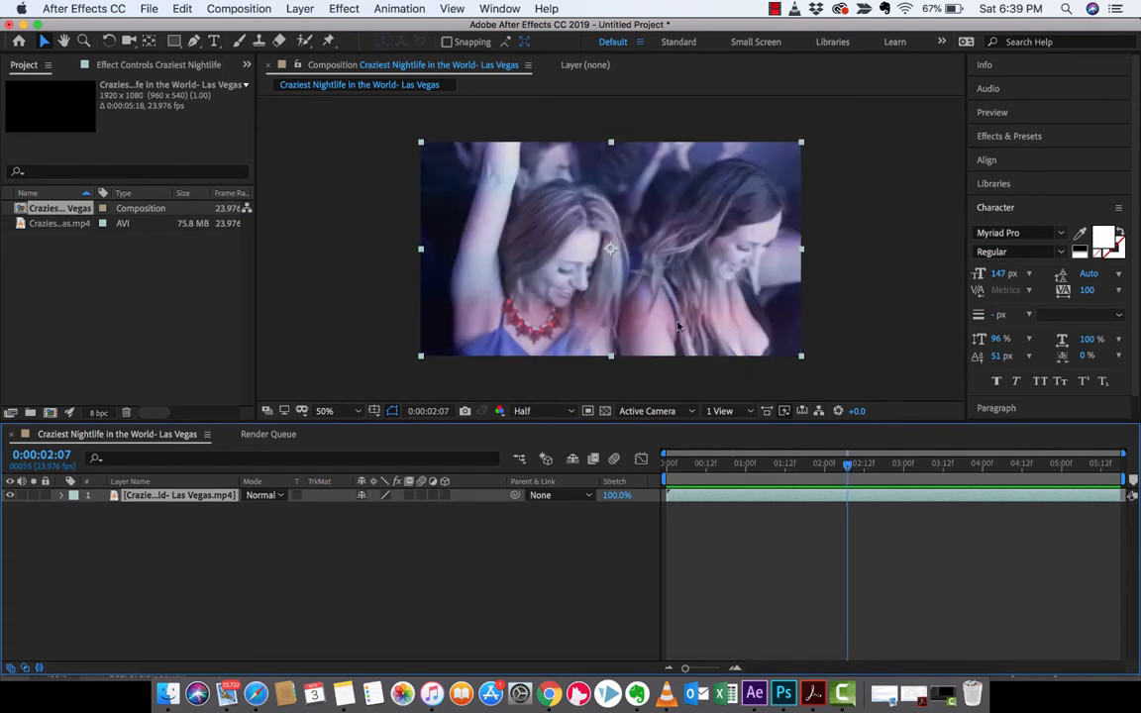
{"action": "mouse_move", "coordinate": [582, 261]}
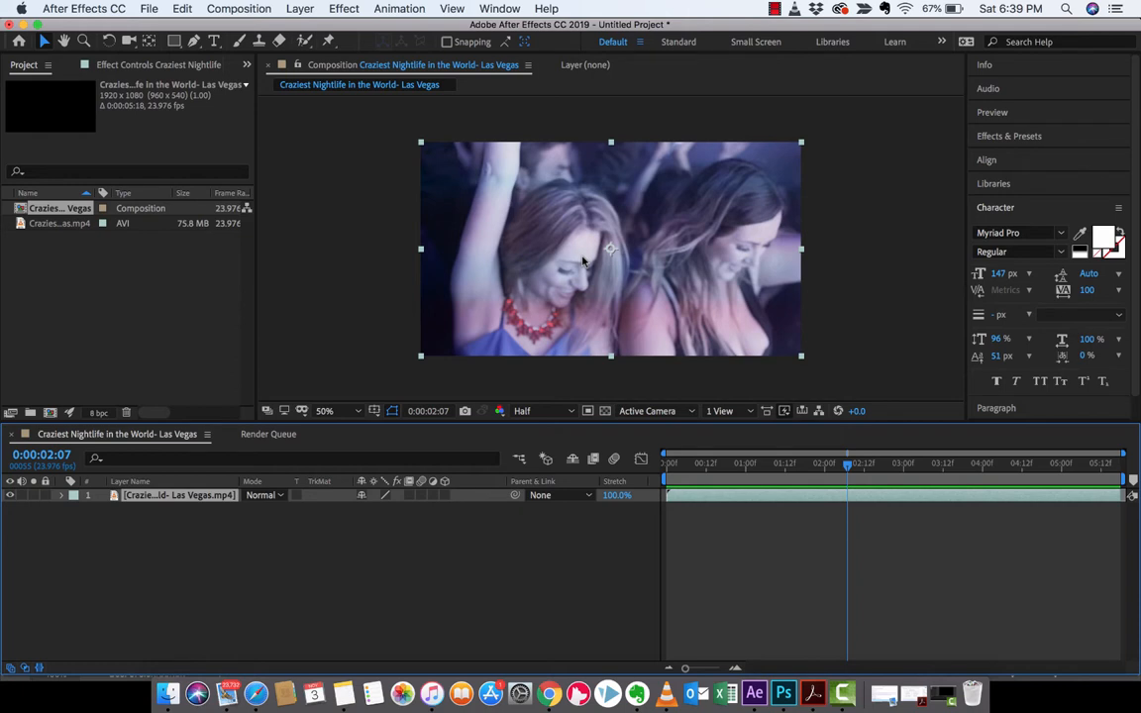
{"action": "mouse_move", "coordinate": [582, 260]}
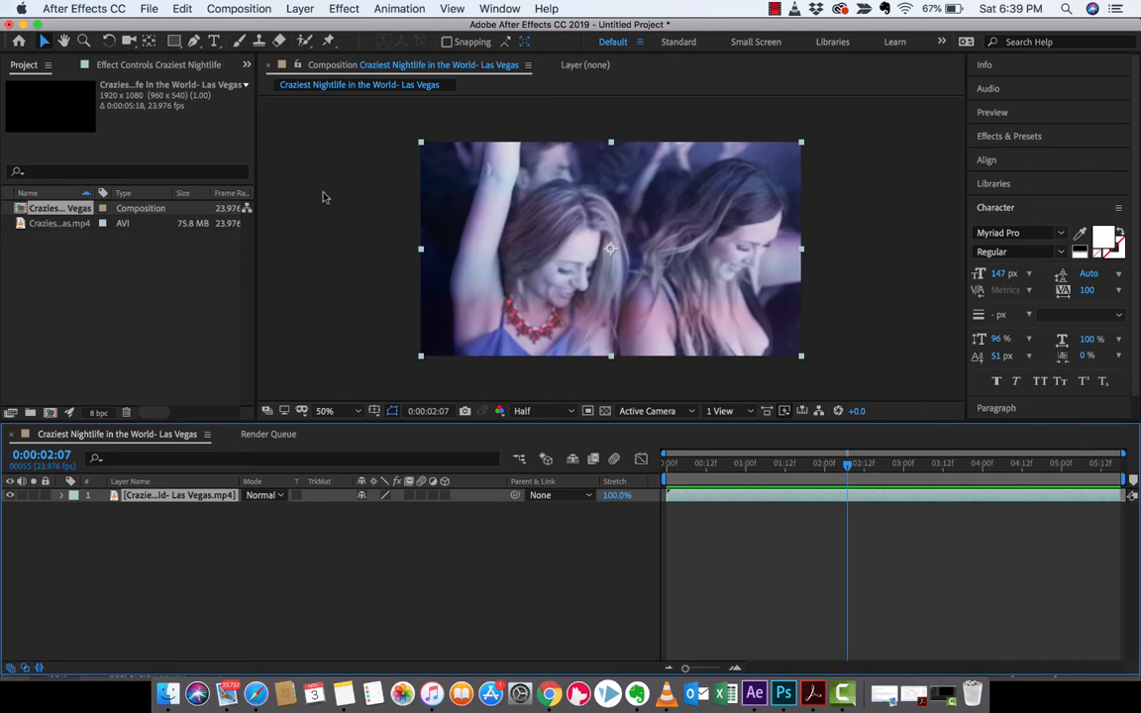
Add the frame at 0:00:02:07 to the Render Queue via Composition > Save Frame As > File.
{"action": "left_click", "coordinate": [238, 8]}
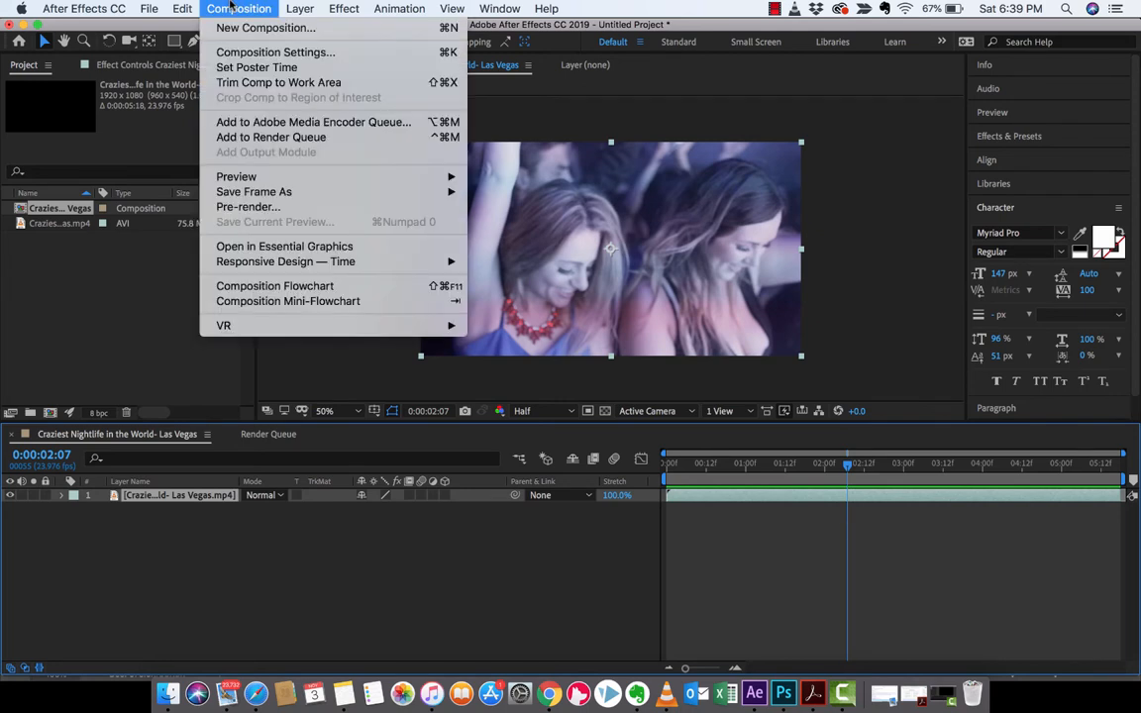
{"action": "mouse_move", "coordinate": [236, 177]}
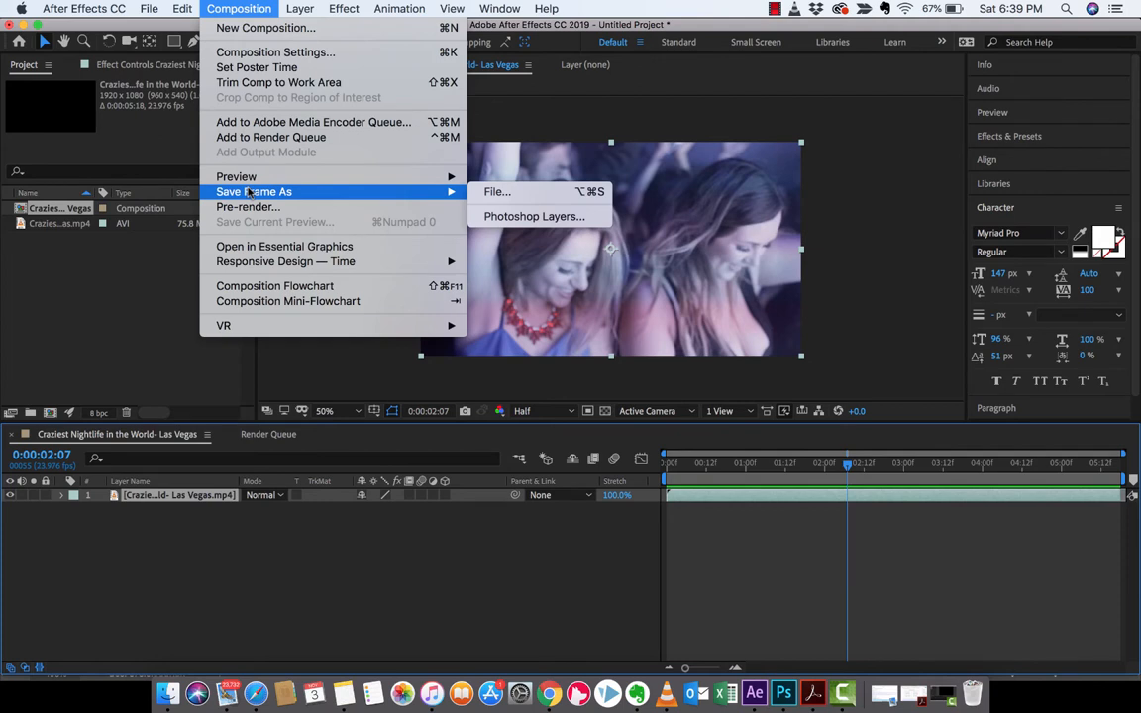
{"action": "mouse_move", "coordinate": [248, 206]}
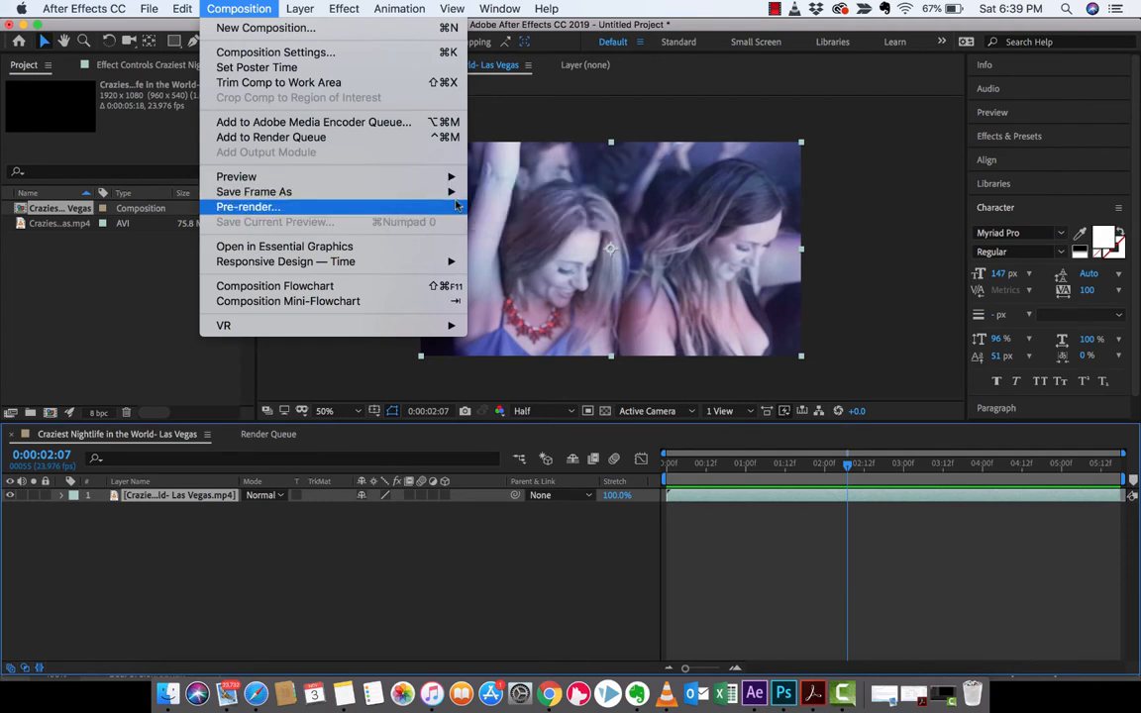
{"action": "mouse_move", "coordinate": [253, 192]}
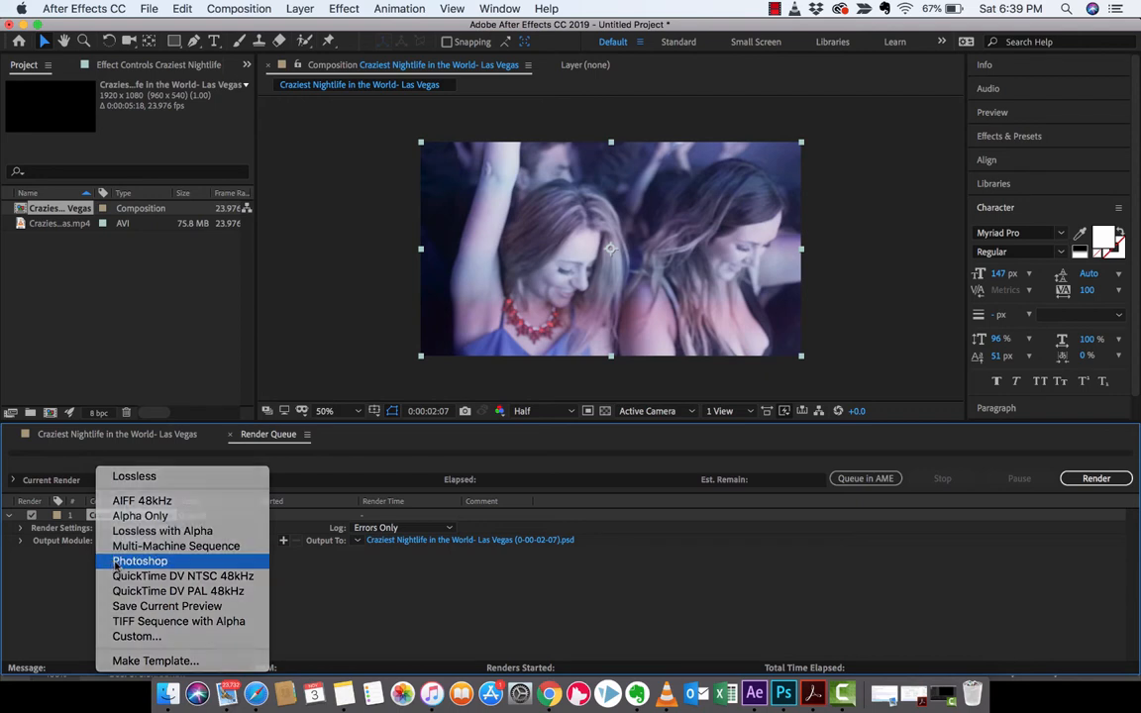
Set the Output Module to Photoshop, leave the file naming unchanged, and render.
{"action": "left_click", "coordinate": [140, 560]}
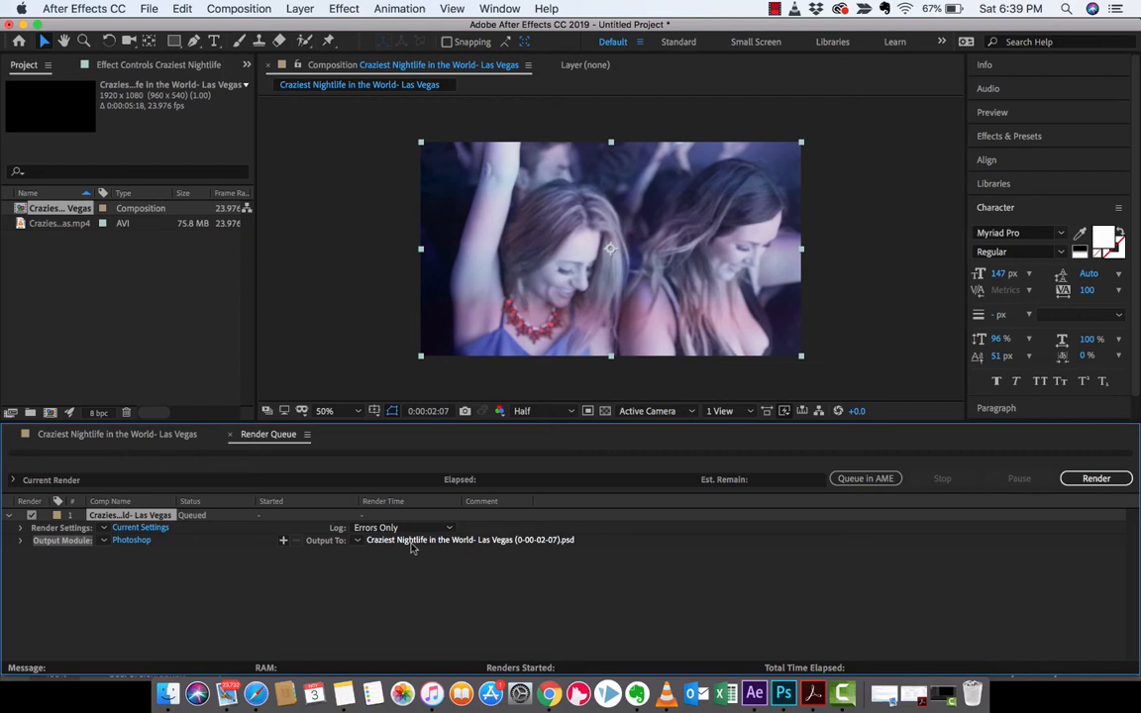
{"action": "mouse_move", "coordinate": [511, 568]}
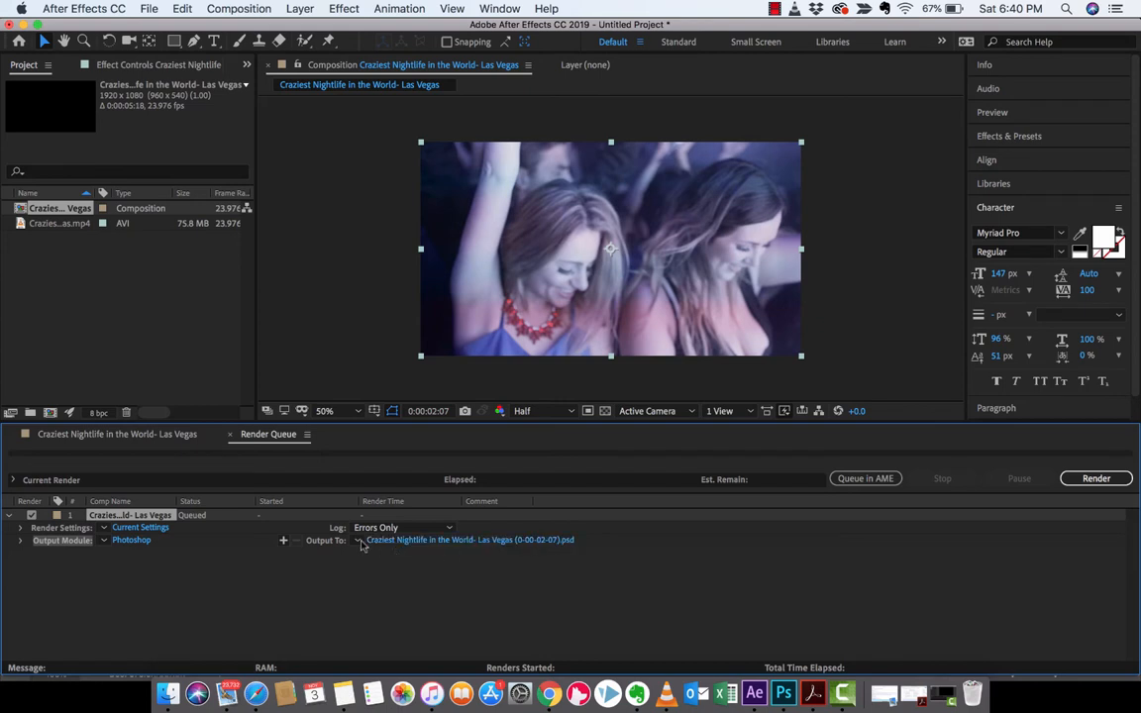
{"action": "left_click", "coordinate": [359, 540]}
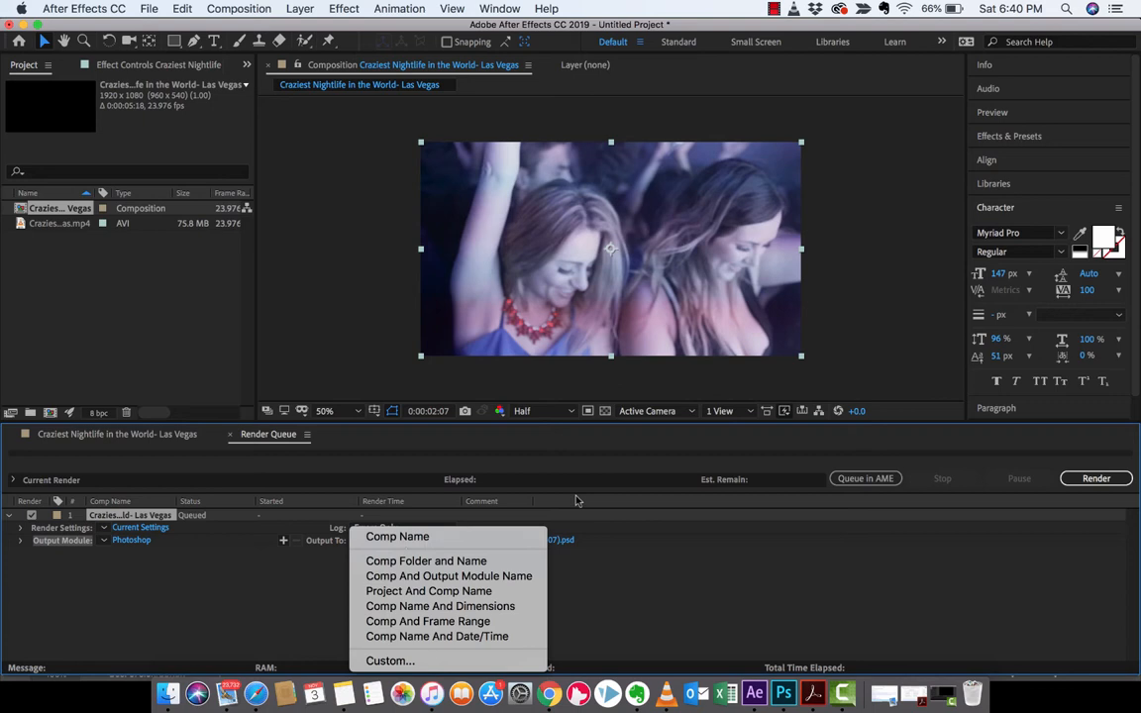
{"action": "left_click", "coordinate": [397, 536]}
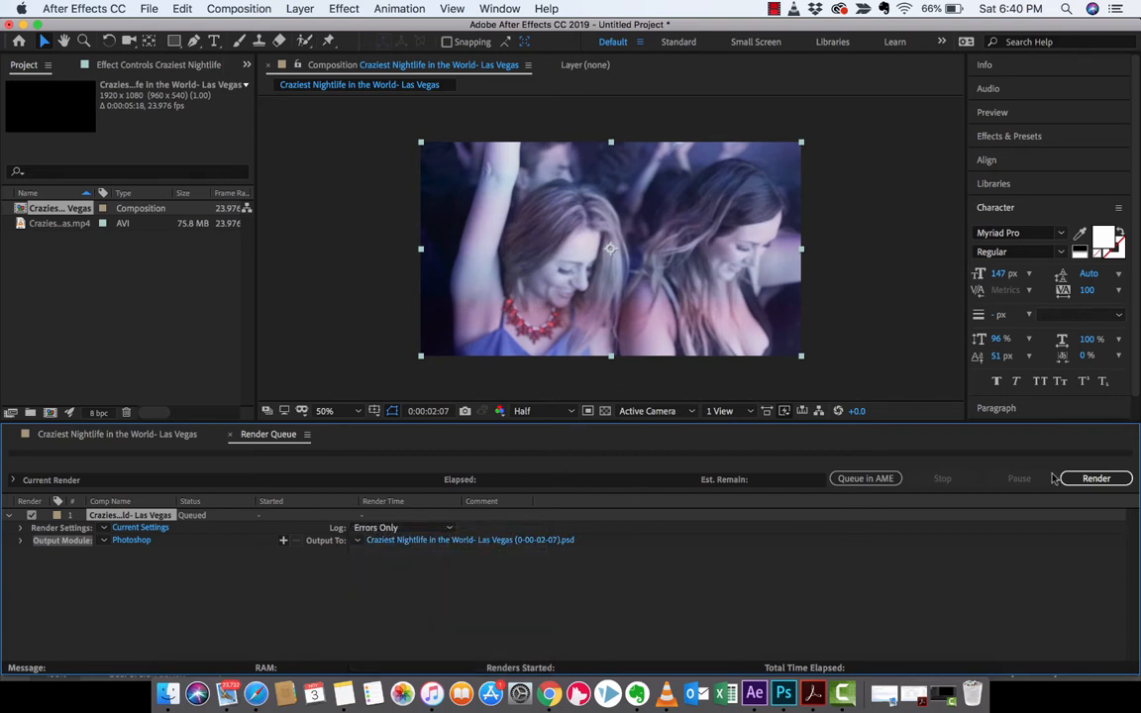
{"action": "left_click", "coordinate": [1096, 479]}
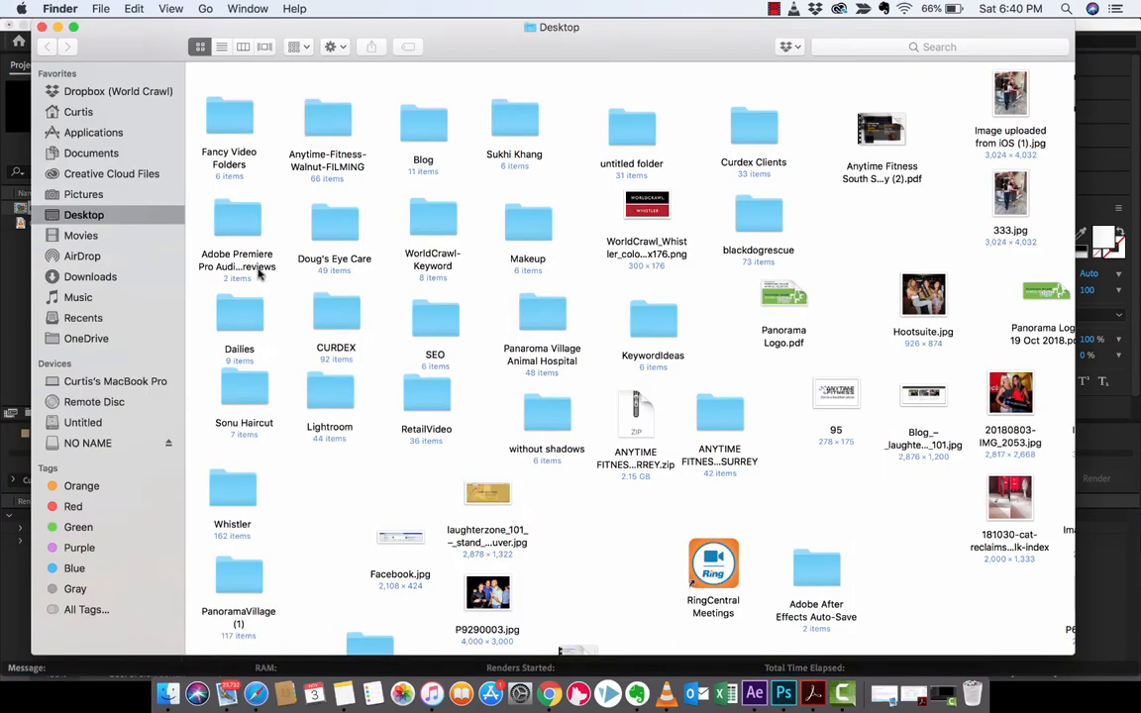
Open the exported 0:00:02:07 PSD from the Desktop in Photoshop.
{"action": "left_click", "coordinate": [111, 174]}
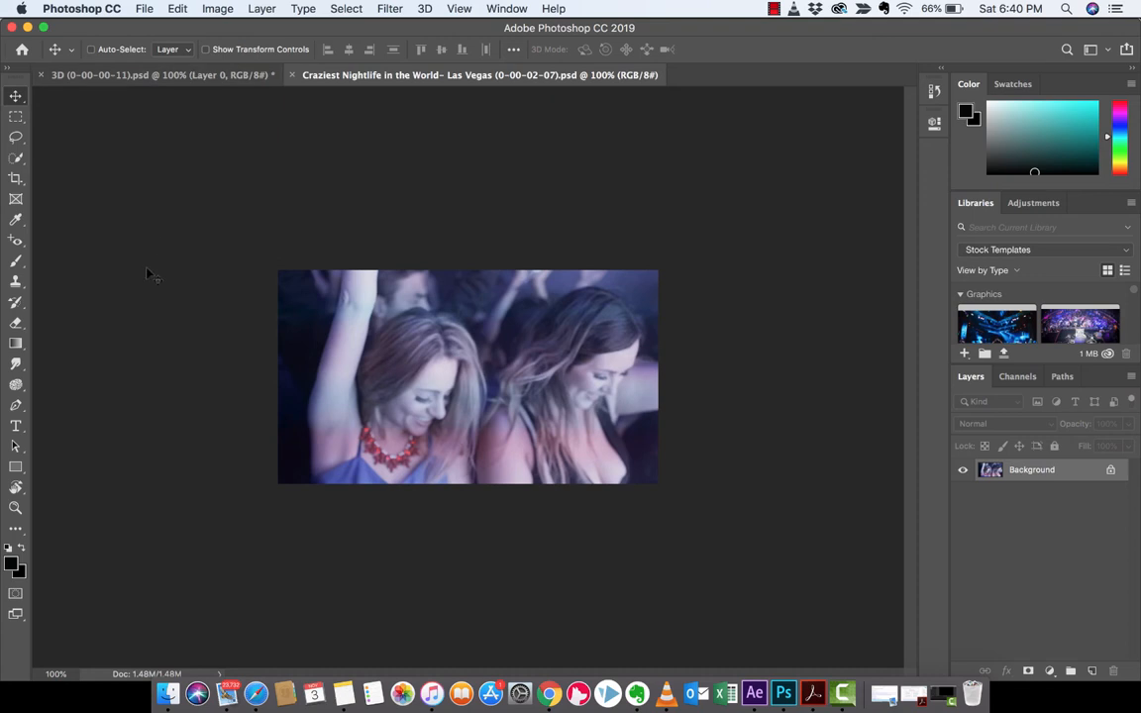
{"action": "mouse_move", "coordinate": [392, 596]}
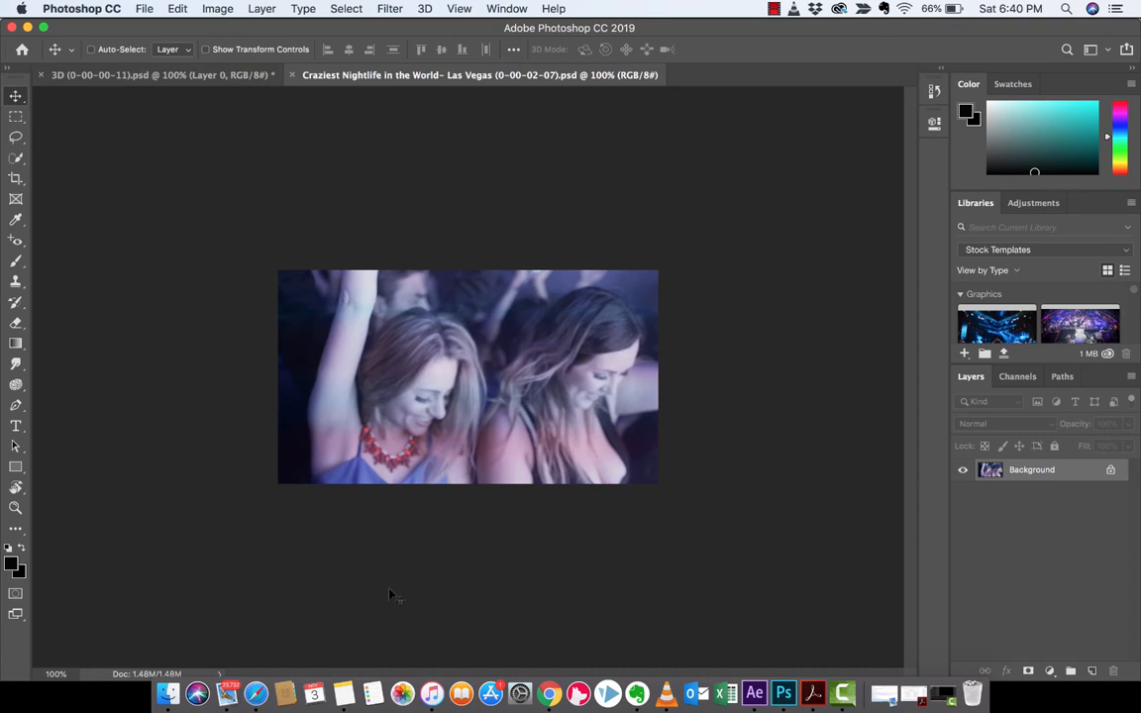
{"action": "mouse_move", "coordinate": [483, 632]}
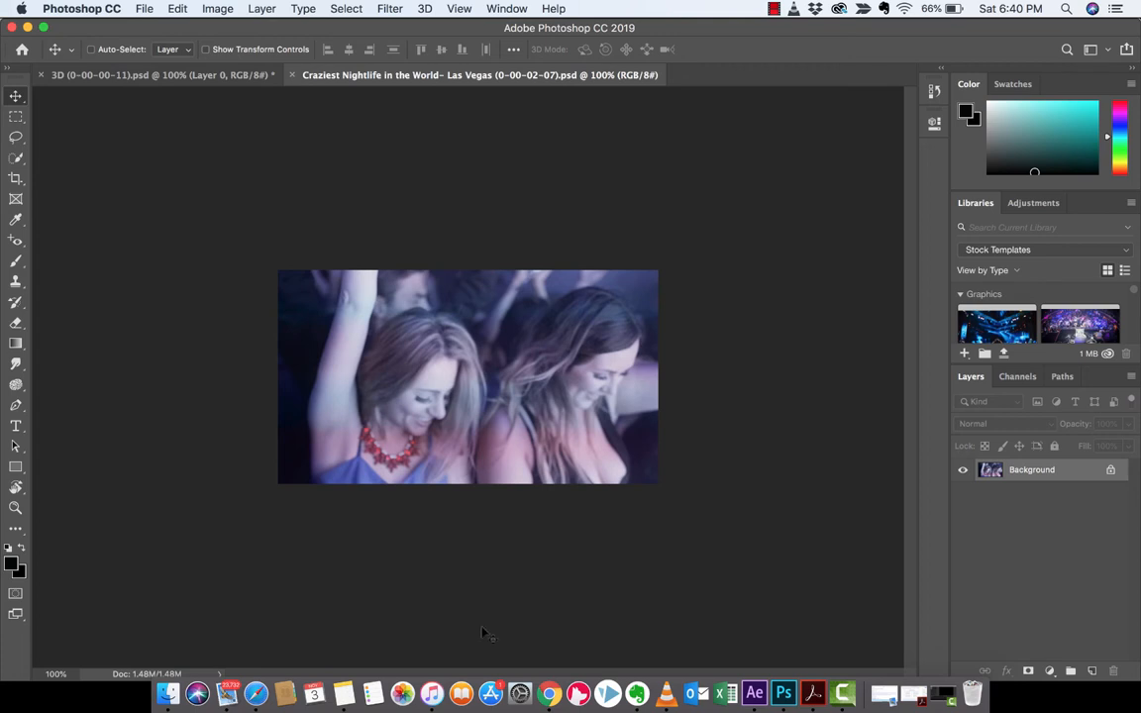
Inspect the single-layer PSD in Photoshop, then return to After Effects from the Dock.
{"action": "left_click", "coordinate": [753, 692]}
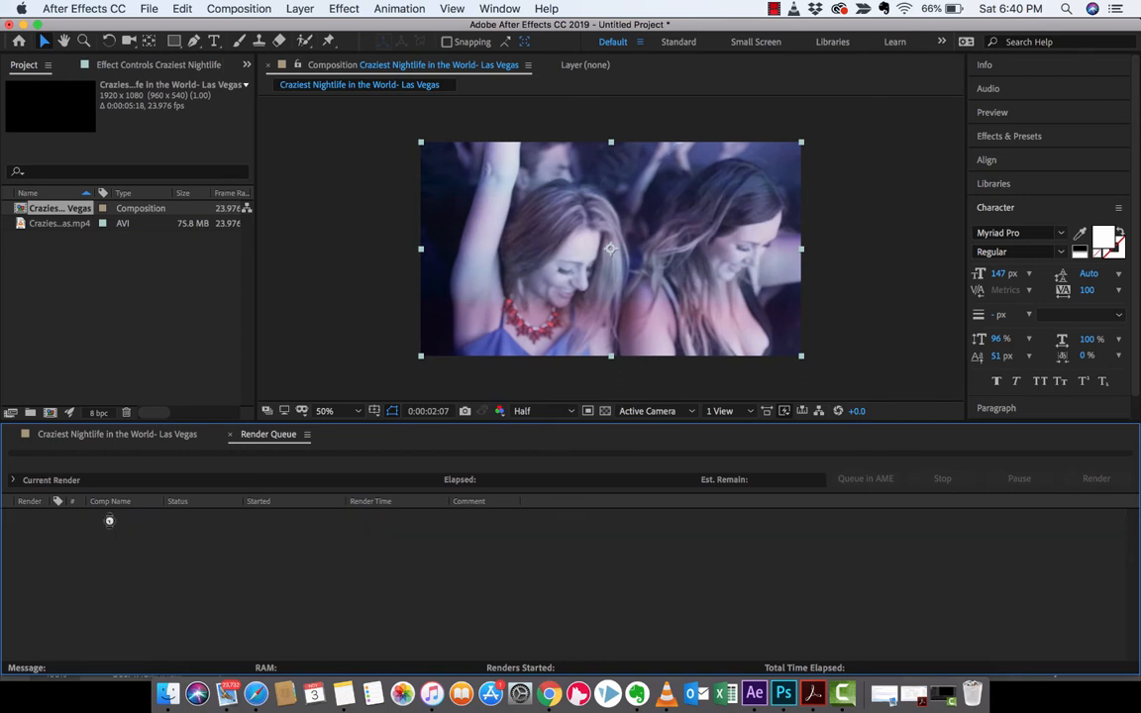
Move the current-time indicator to 0:00:02:22 in the Las Vegas composition.
{"action": "left_click", "coordinate": [117, 434]}
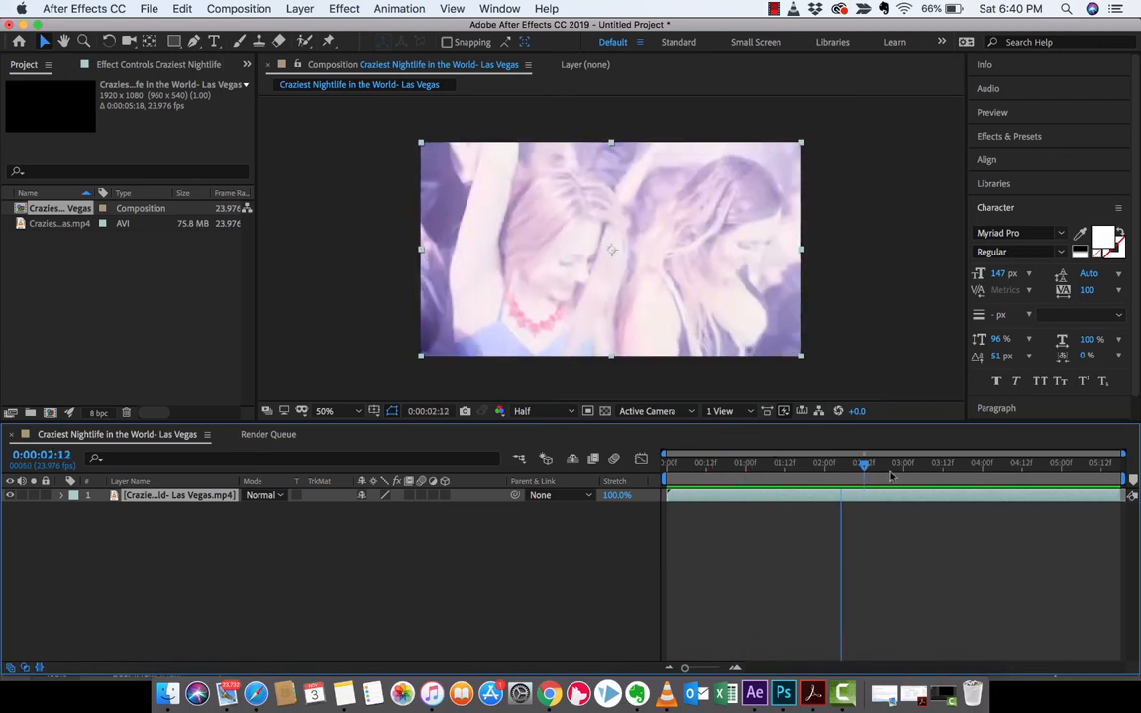
{"action": "left_click_drag", "start_coordinate": [862, 465], "coordinate": [889, 466]}
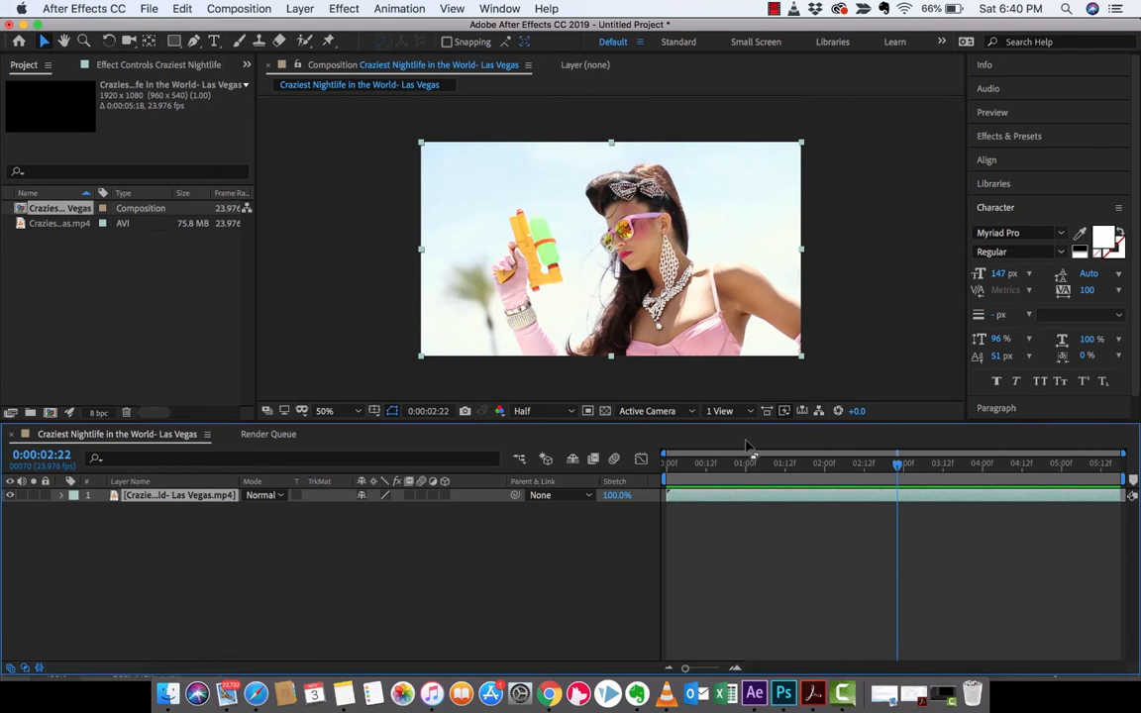
{"action": "mouse_move", "coordinate": [247, 10]}
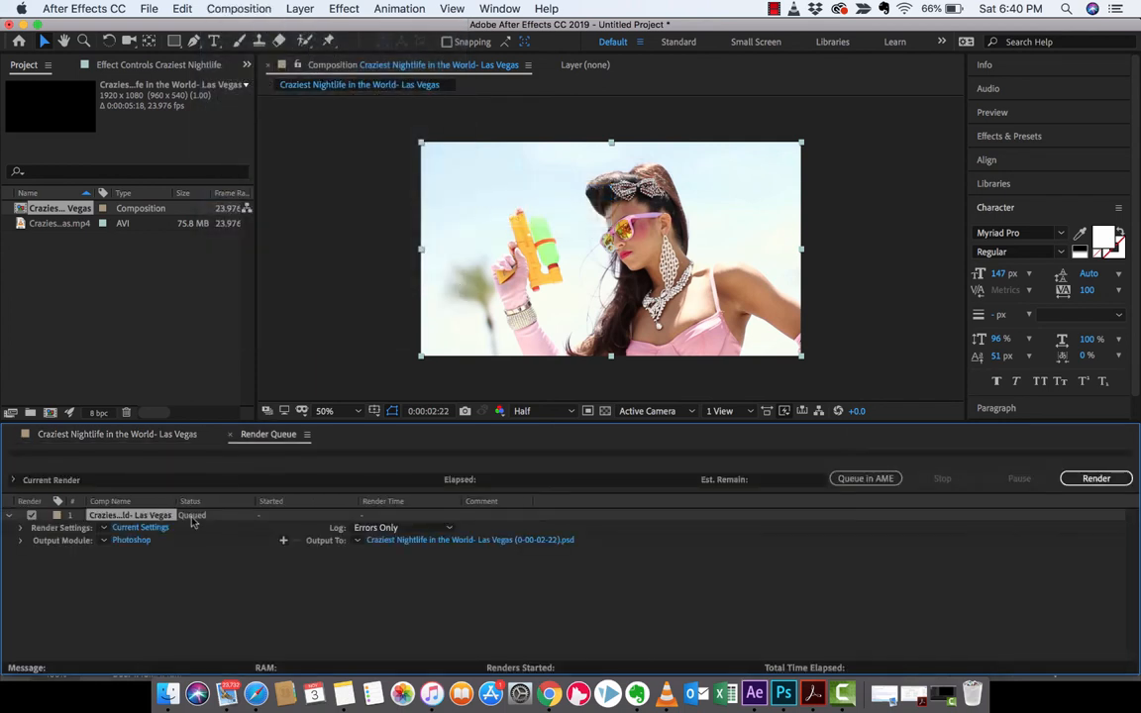
Choose Custom from the Output Module presets to open Output Module Settings.
{"action": "left_click", "coordinate": [130, 540]}
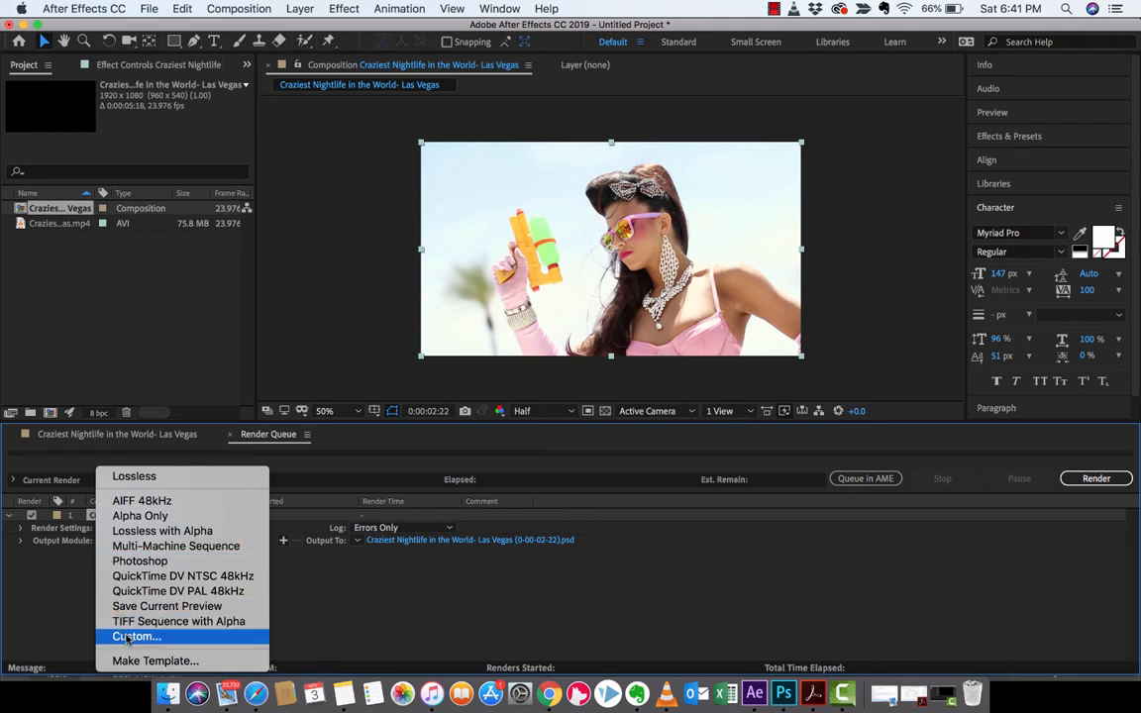
{"action": "left_click", "coordinate": [136, 636]}
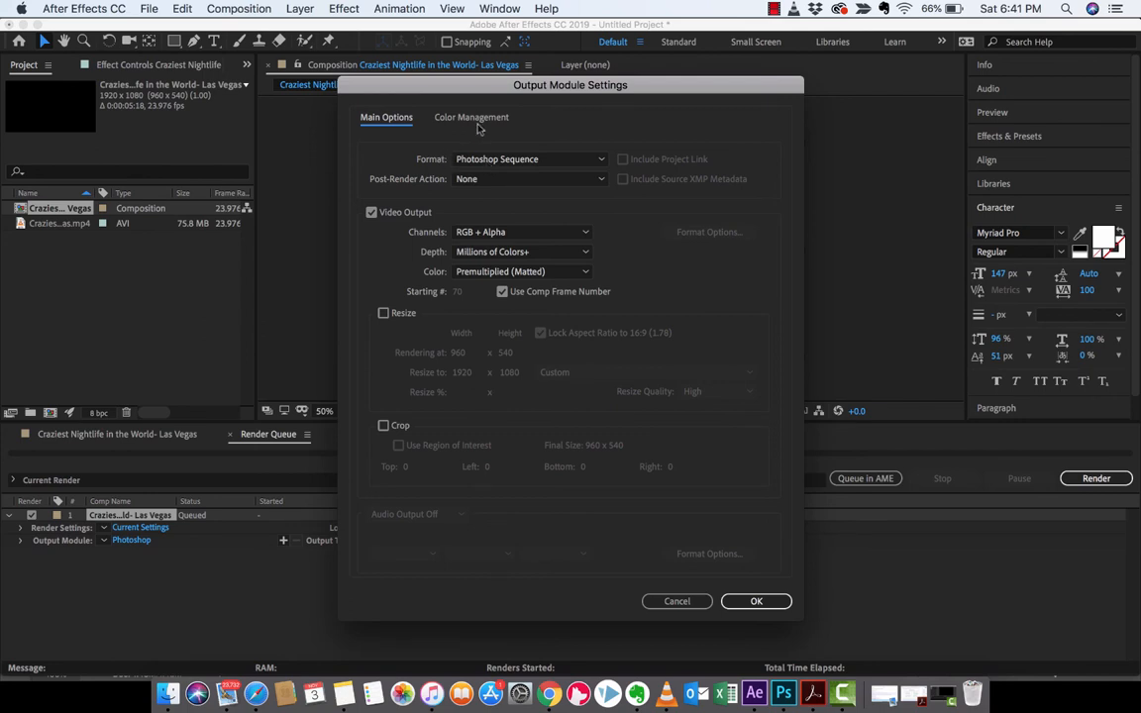
{"action": "mouse_move", "coordinate": [480, 163]}
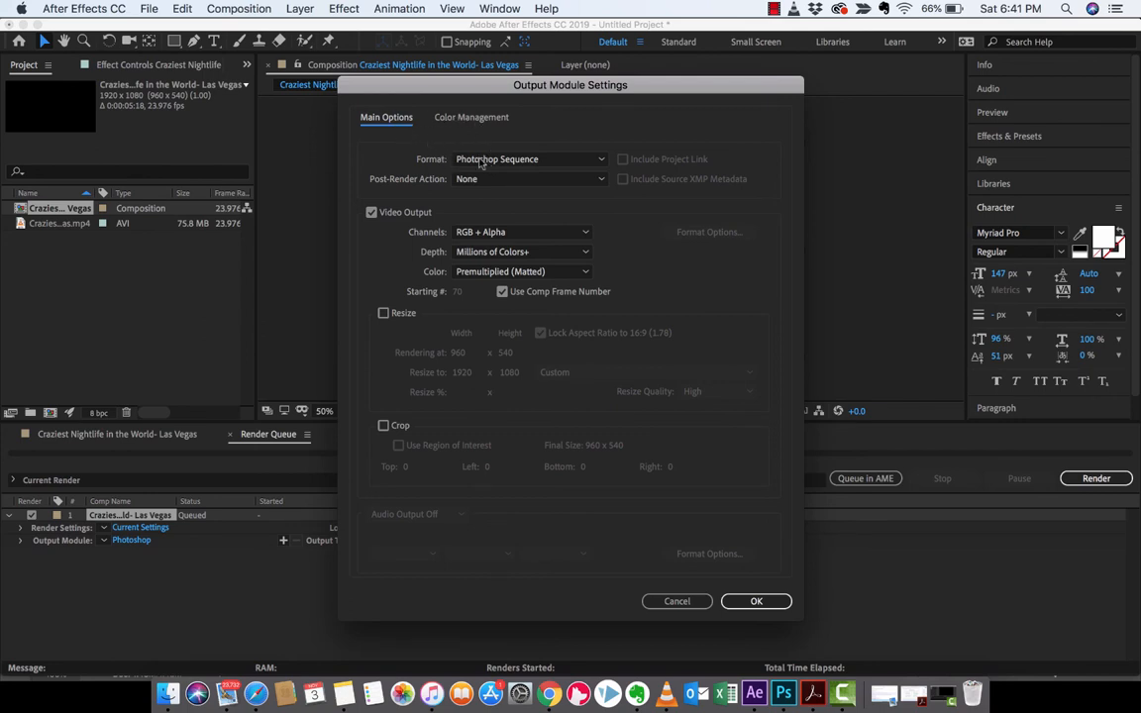
Change the output format to JPEG Sequence, confirm, and render the 0:00:02:22 frame.
{"action": "left_click", "coordinate": [530, 158]}
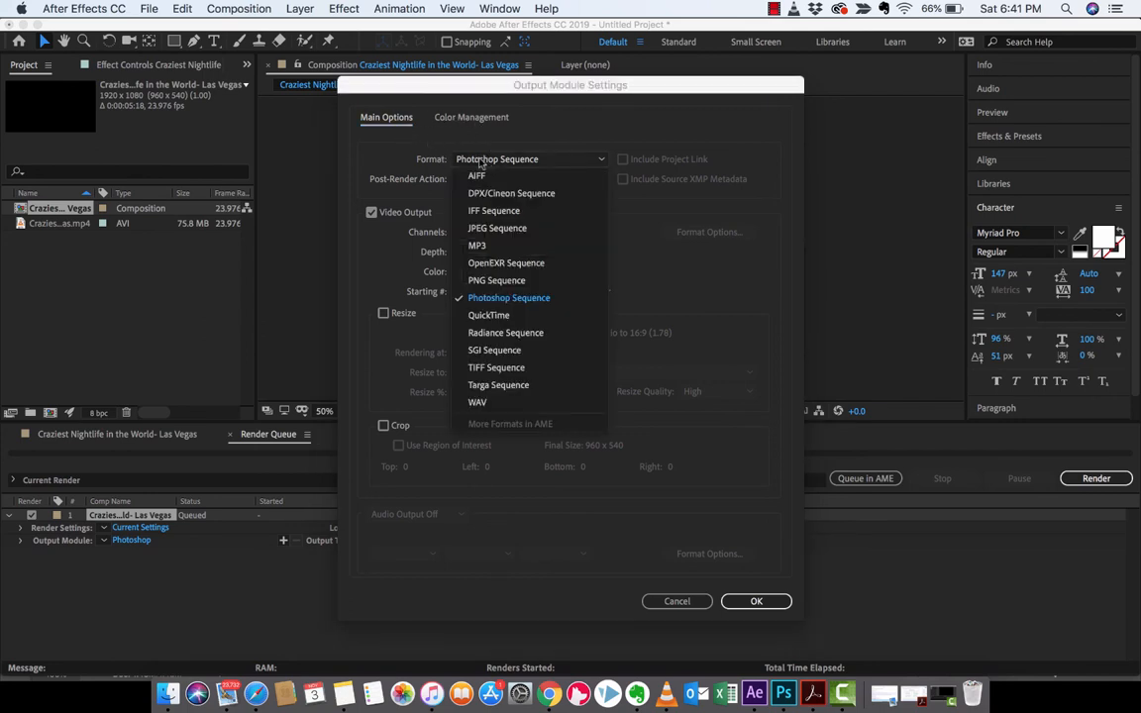
{"action": "mouse_move", "coordinate": [497, 228]}
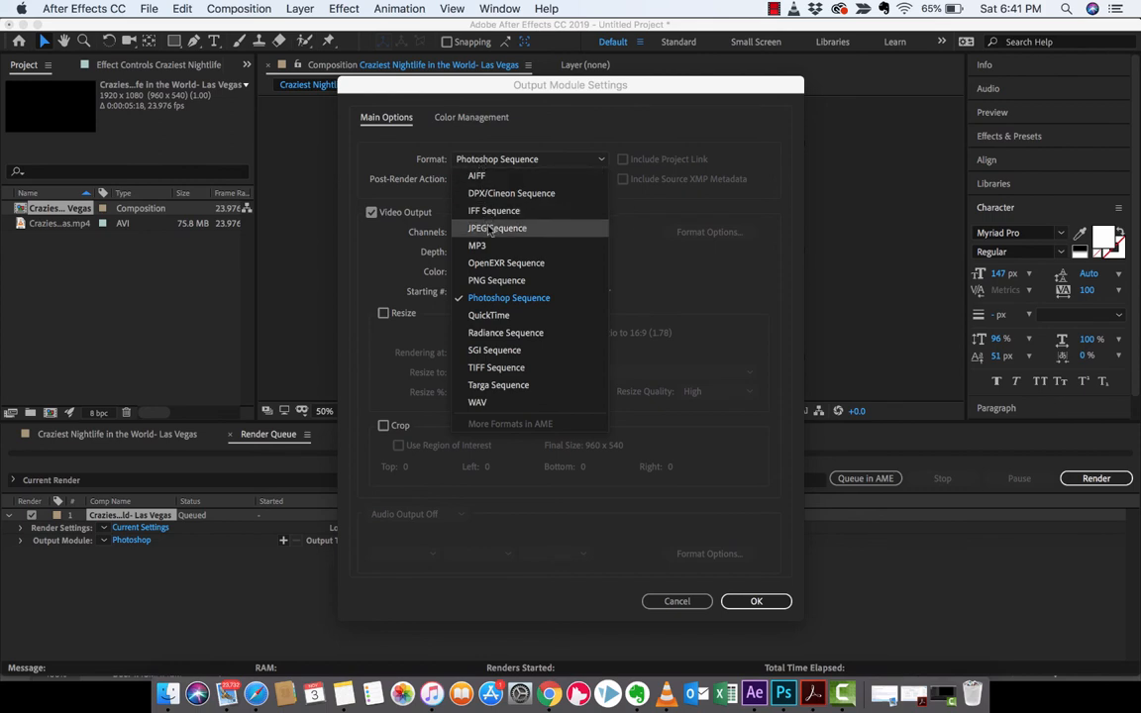
{"action": "left_click", "coordinate": [497, 228]}
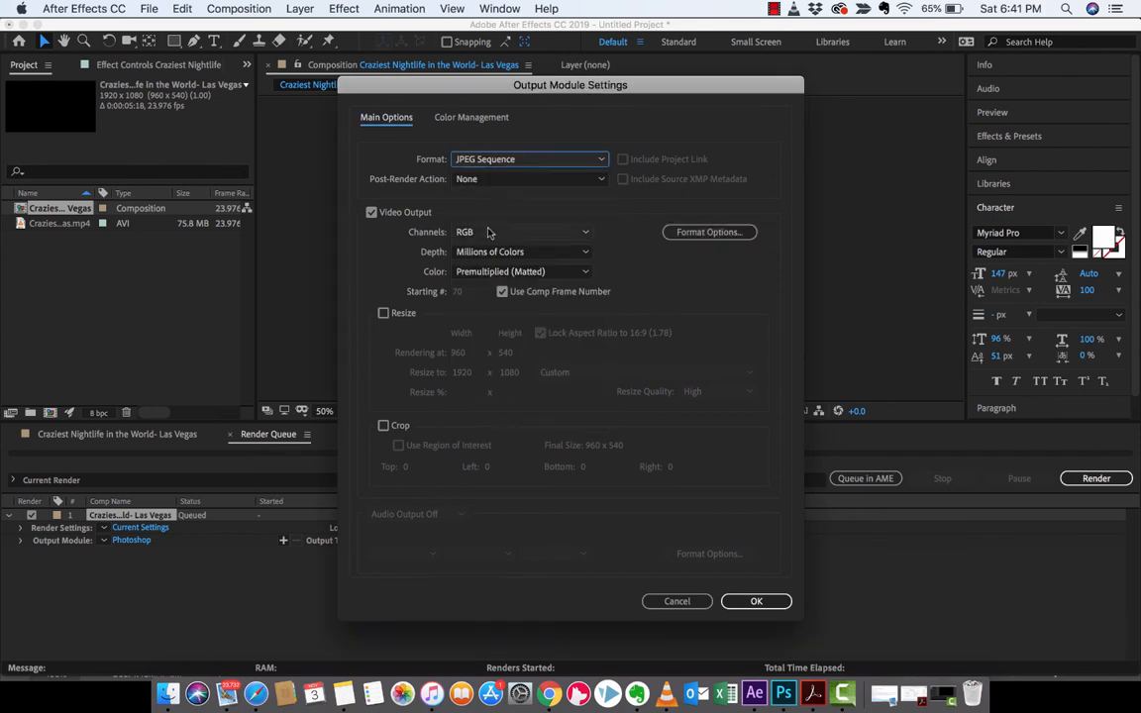
{"action": "mouse_move", "coordinate": [480, 232]}
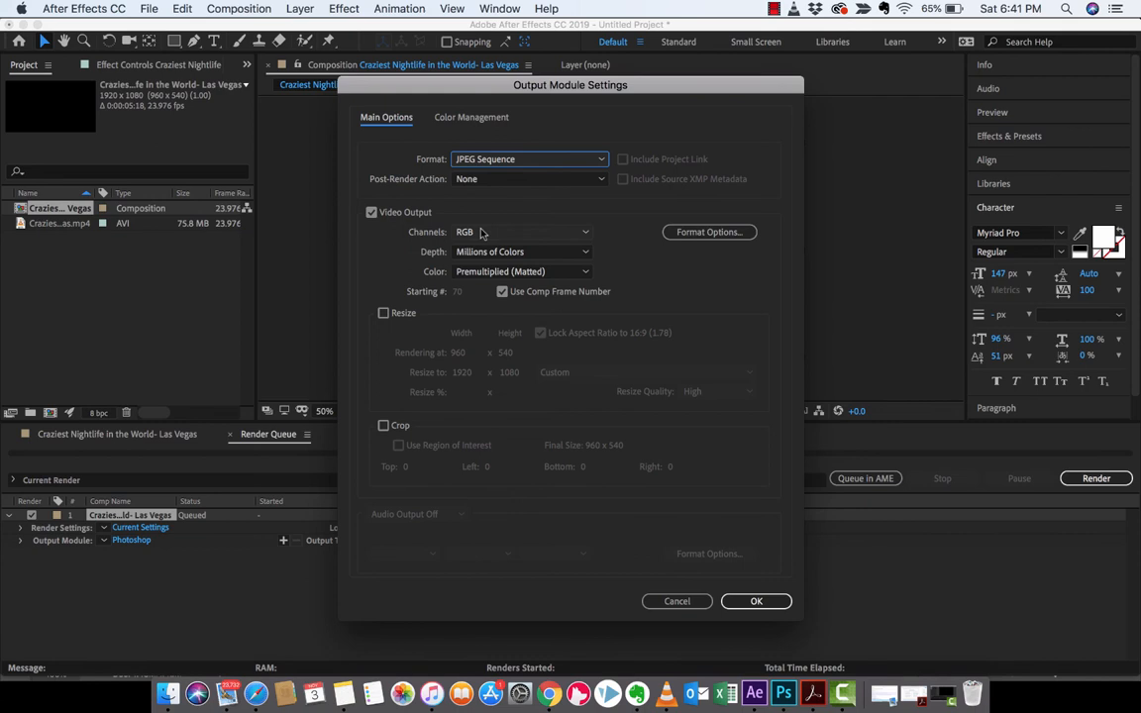
{"action": "mouse_move", "coordinate": [716, 533]}
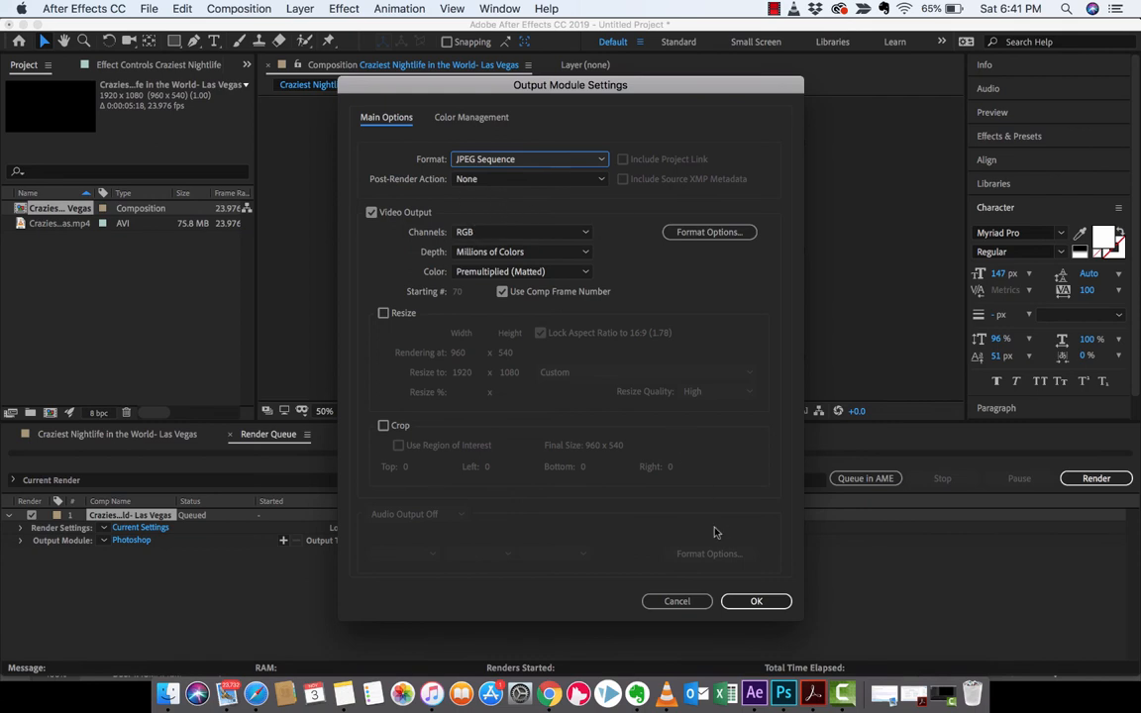
{"action": "left_click", "coordinate": [755, 601]}
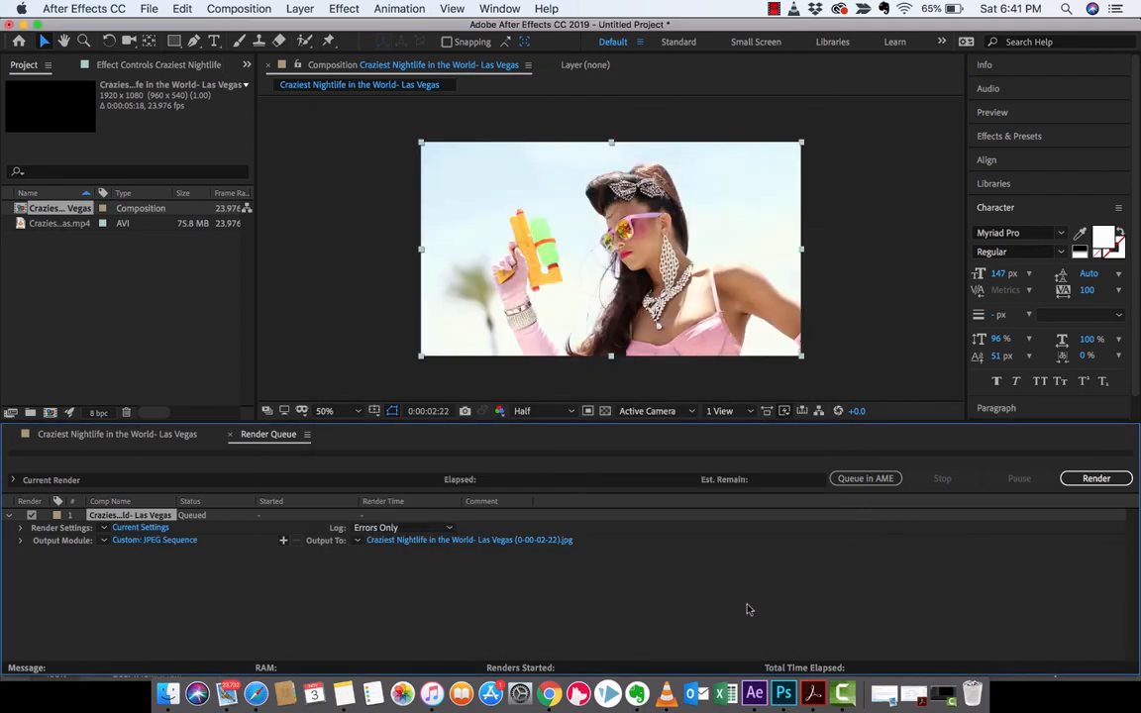
{"action": "left_click", "coordinate": [1096, 479]}
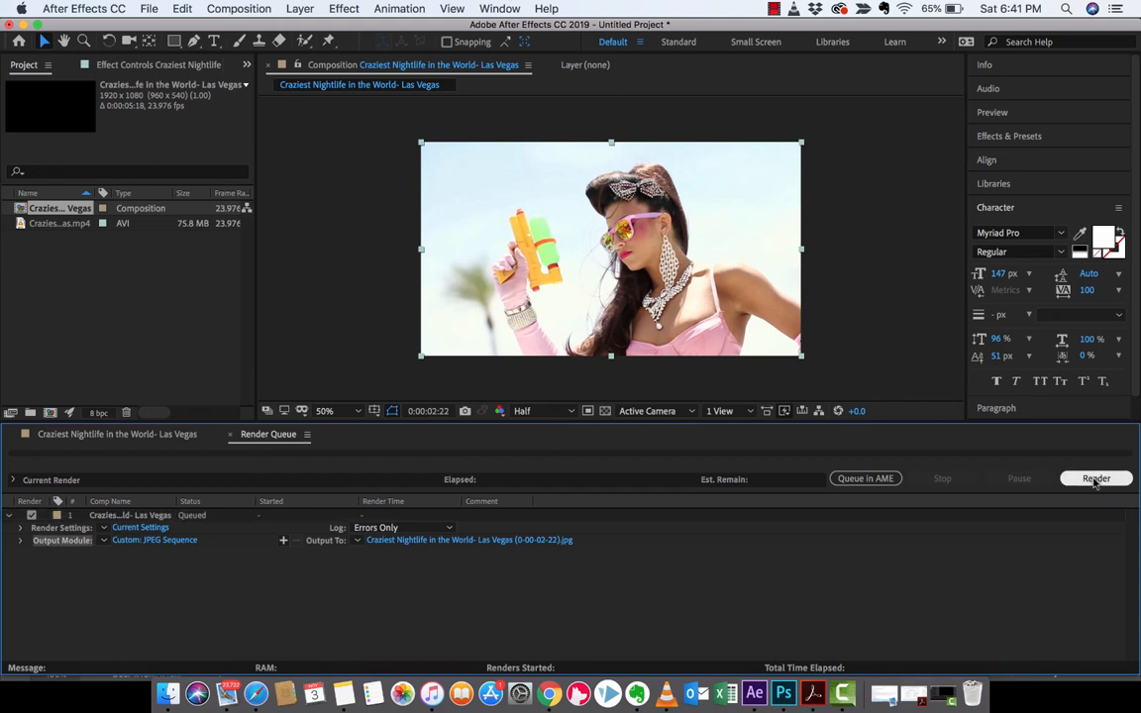
{"action": "left_click", "coordinate": [1096, 479]}
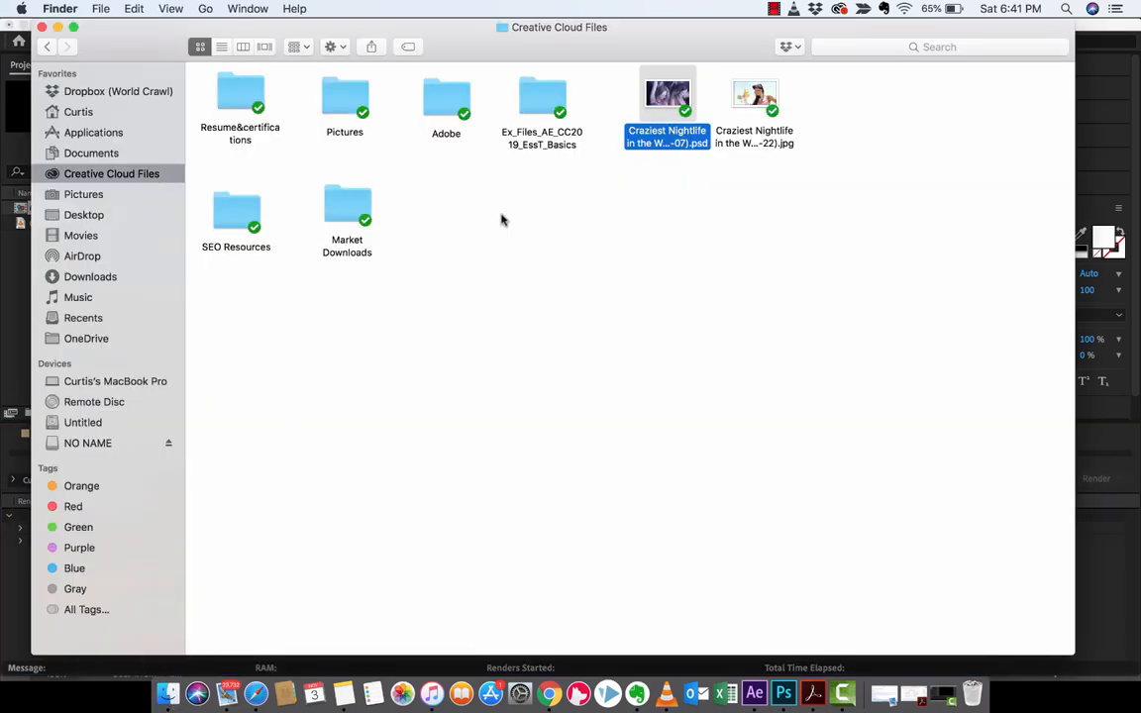
{"action": "left_click", "coordinate": [754, 109]}
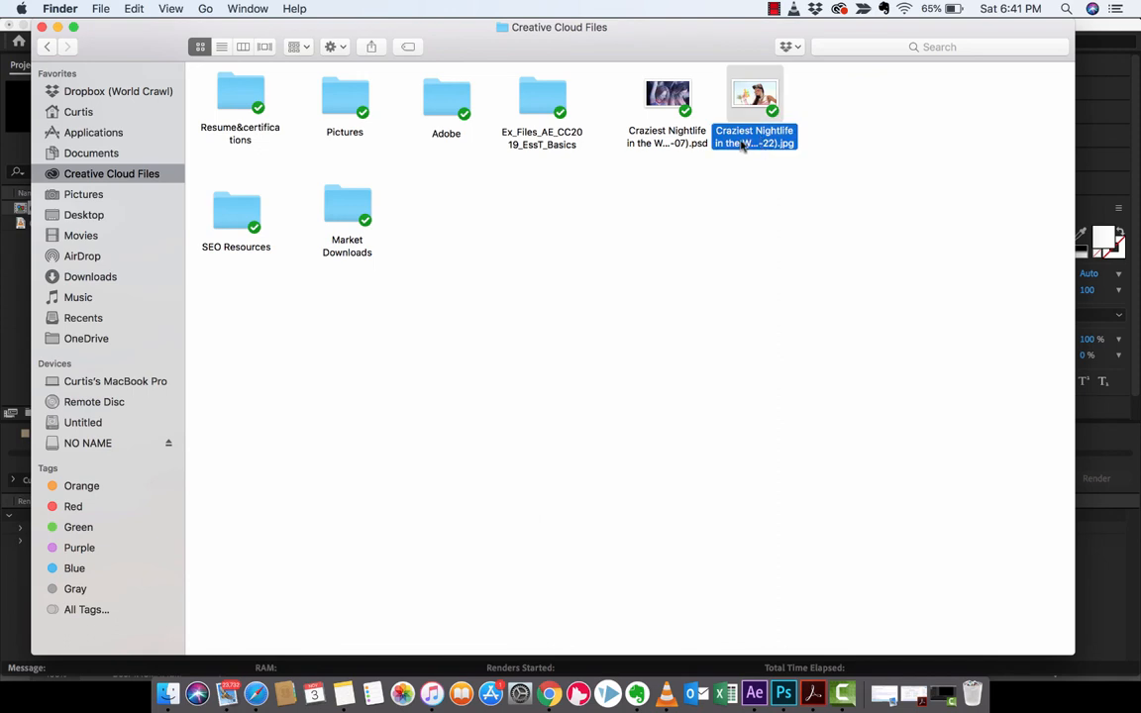
{"action": "left_click", "coordinate": [713, 178]}
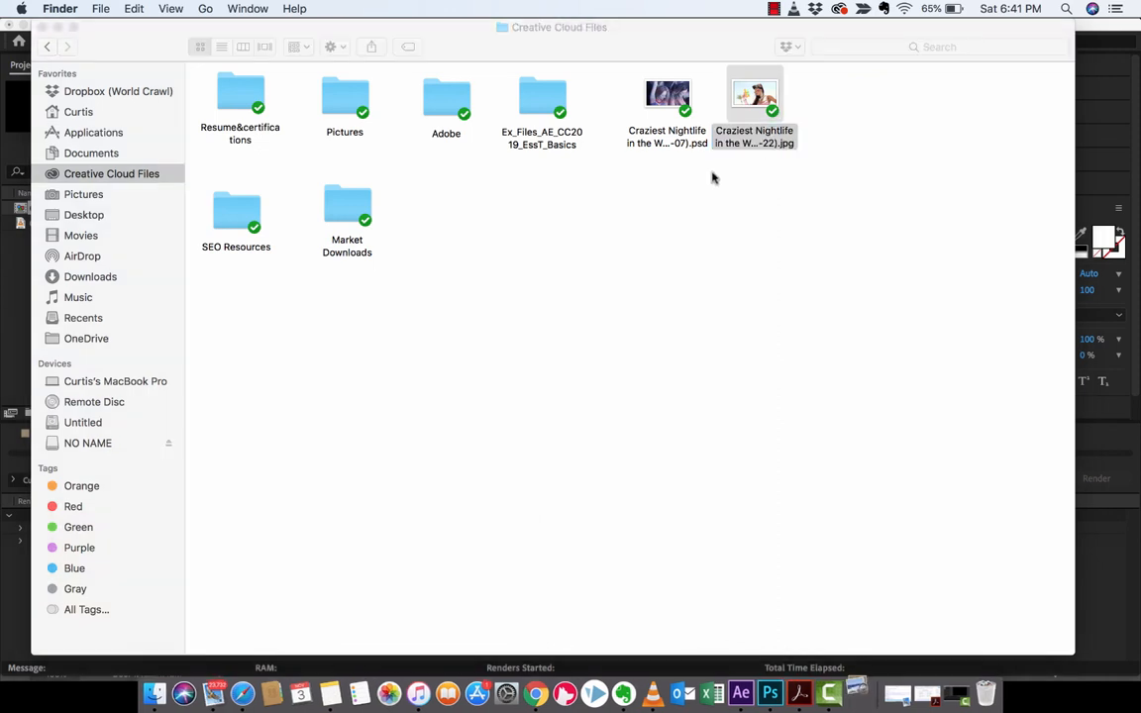
{"action": "double_click", "coordinate": [753, 94]}
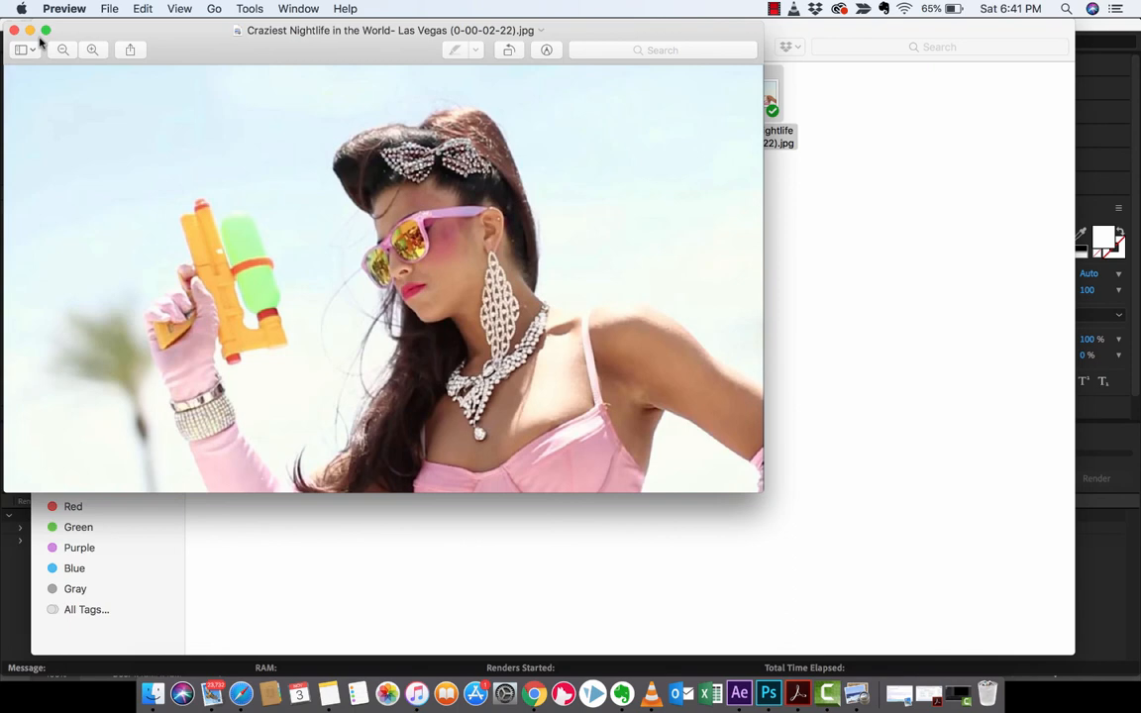
{"action": "left_click", "coordinate": [15, 30]}
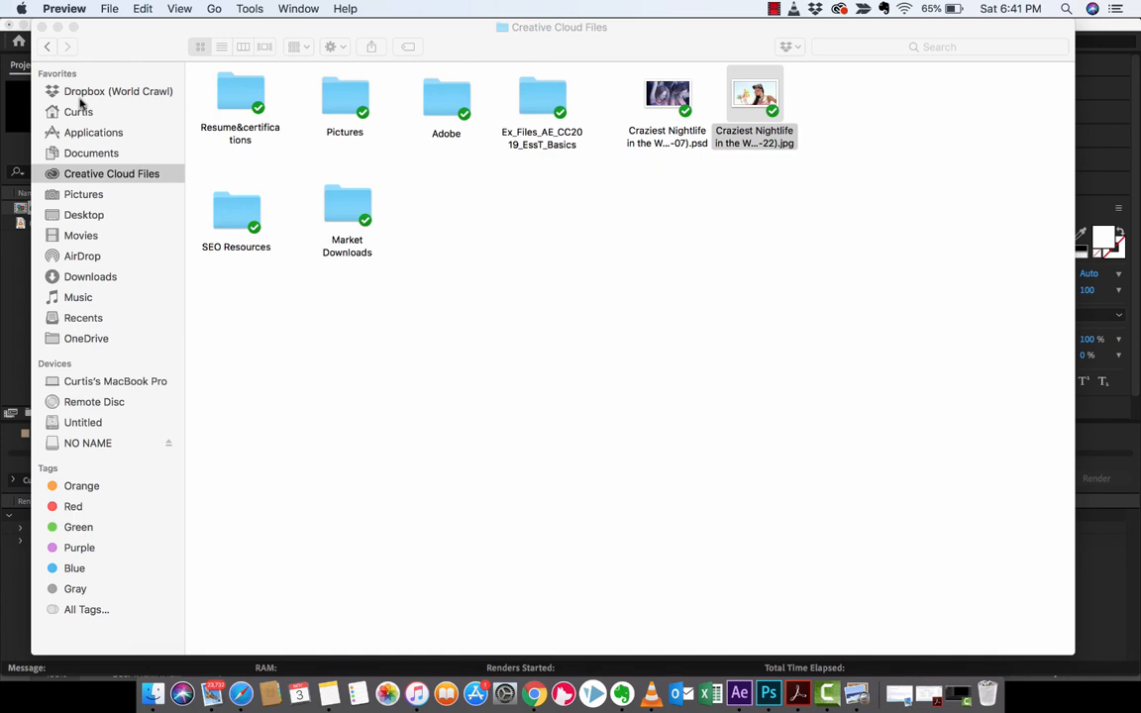
{"action": "mouse_move", "coordinate": [471, 406]}
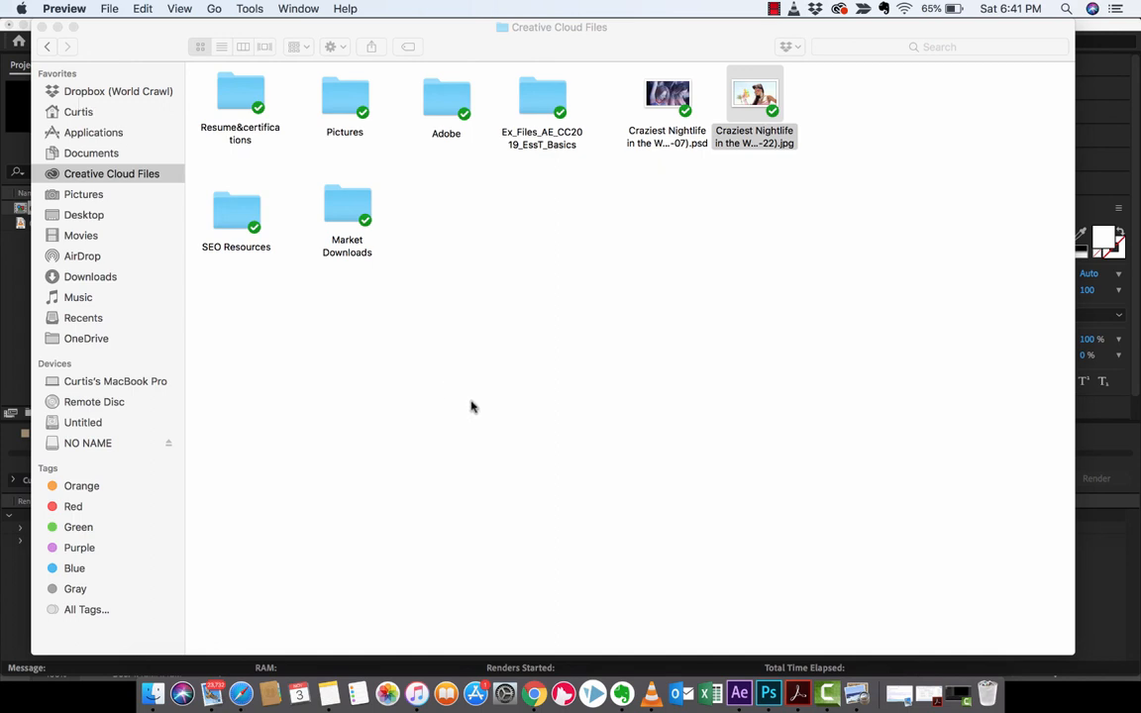